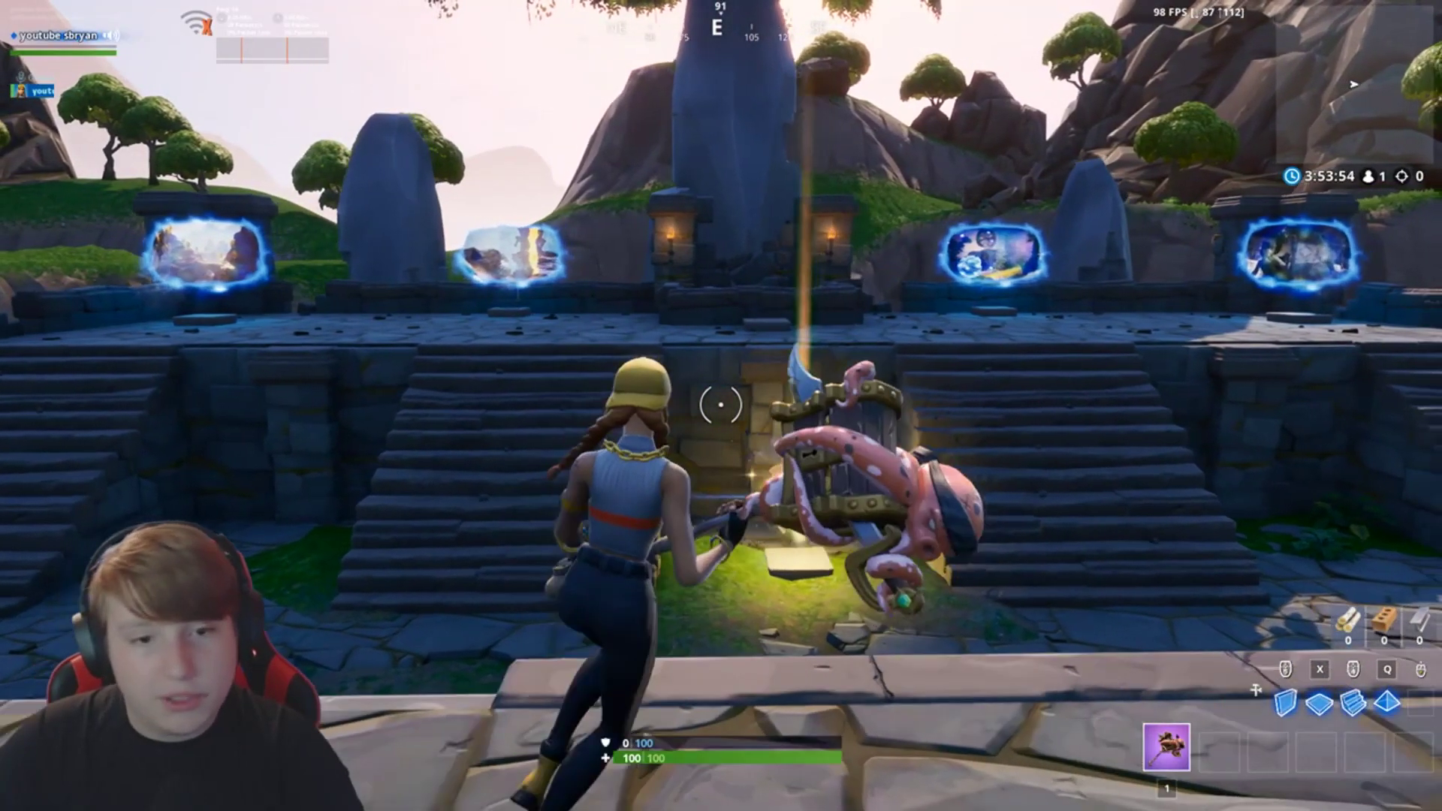
# Pause Fortnite with Esc to bring up the in-game menu.
pyautogui.press('Escape')
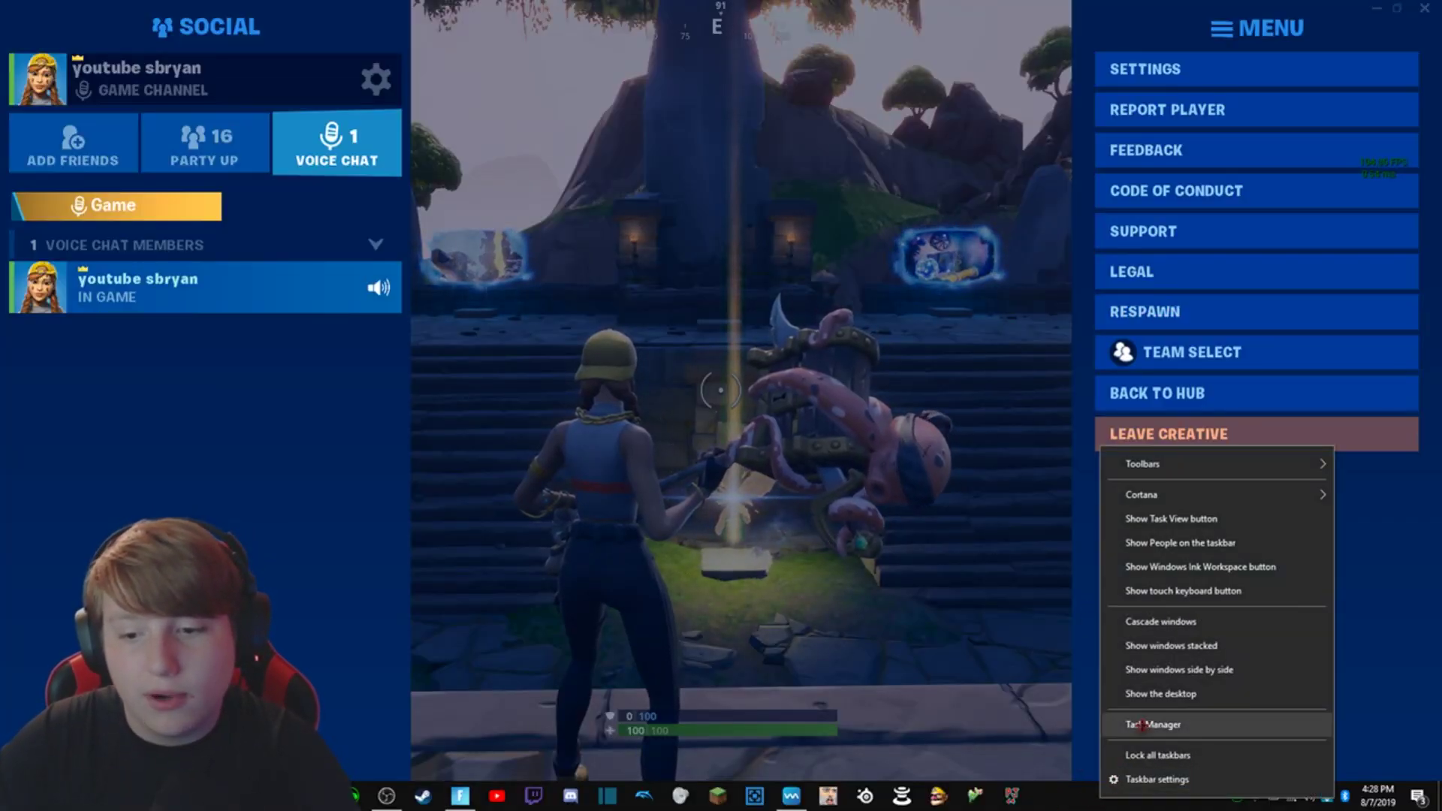
# Launch Task Manager from the taskbar menu and switch to its Details tab.
pyautogui.click(1152, 725)
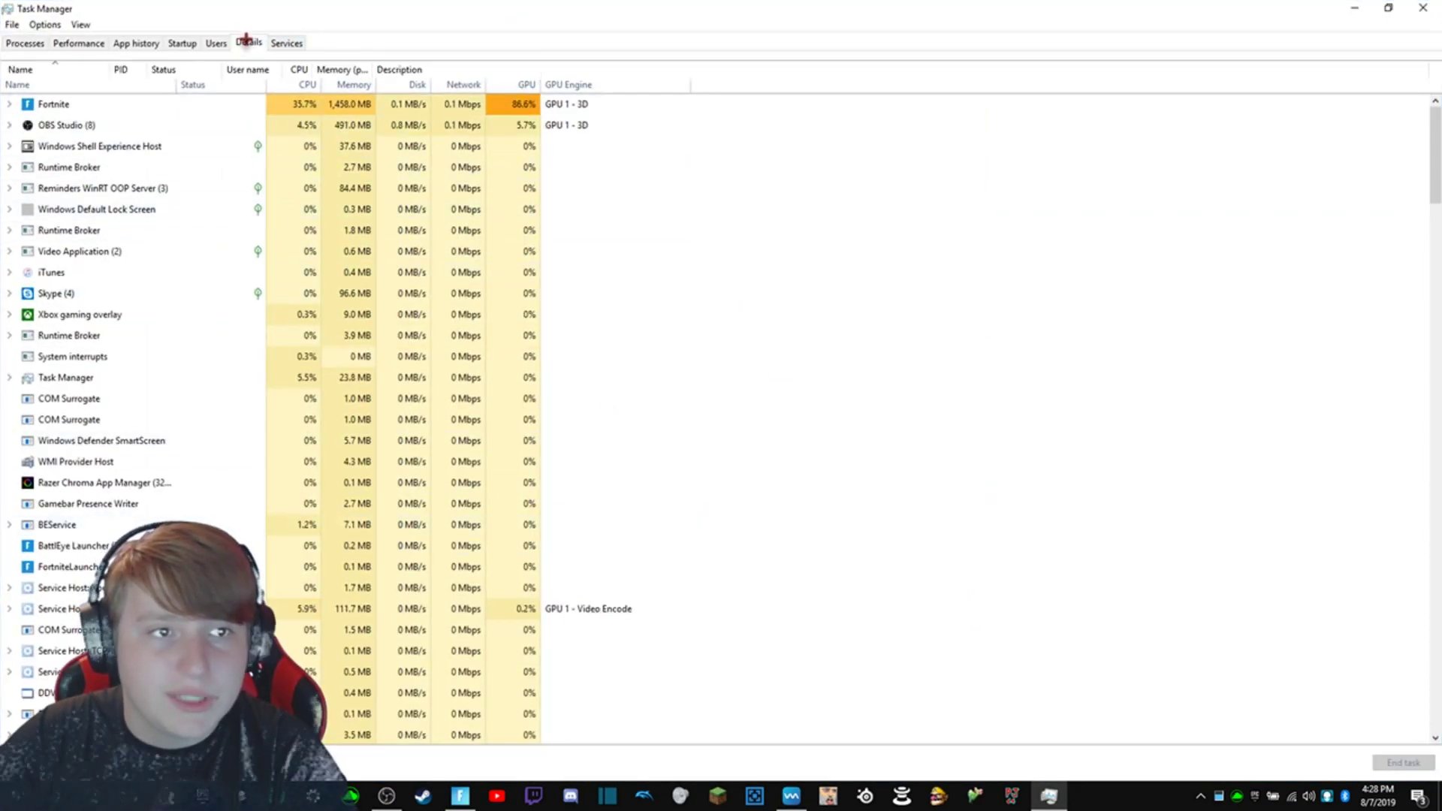
pyautogui.click(248, 42)
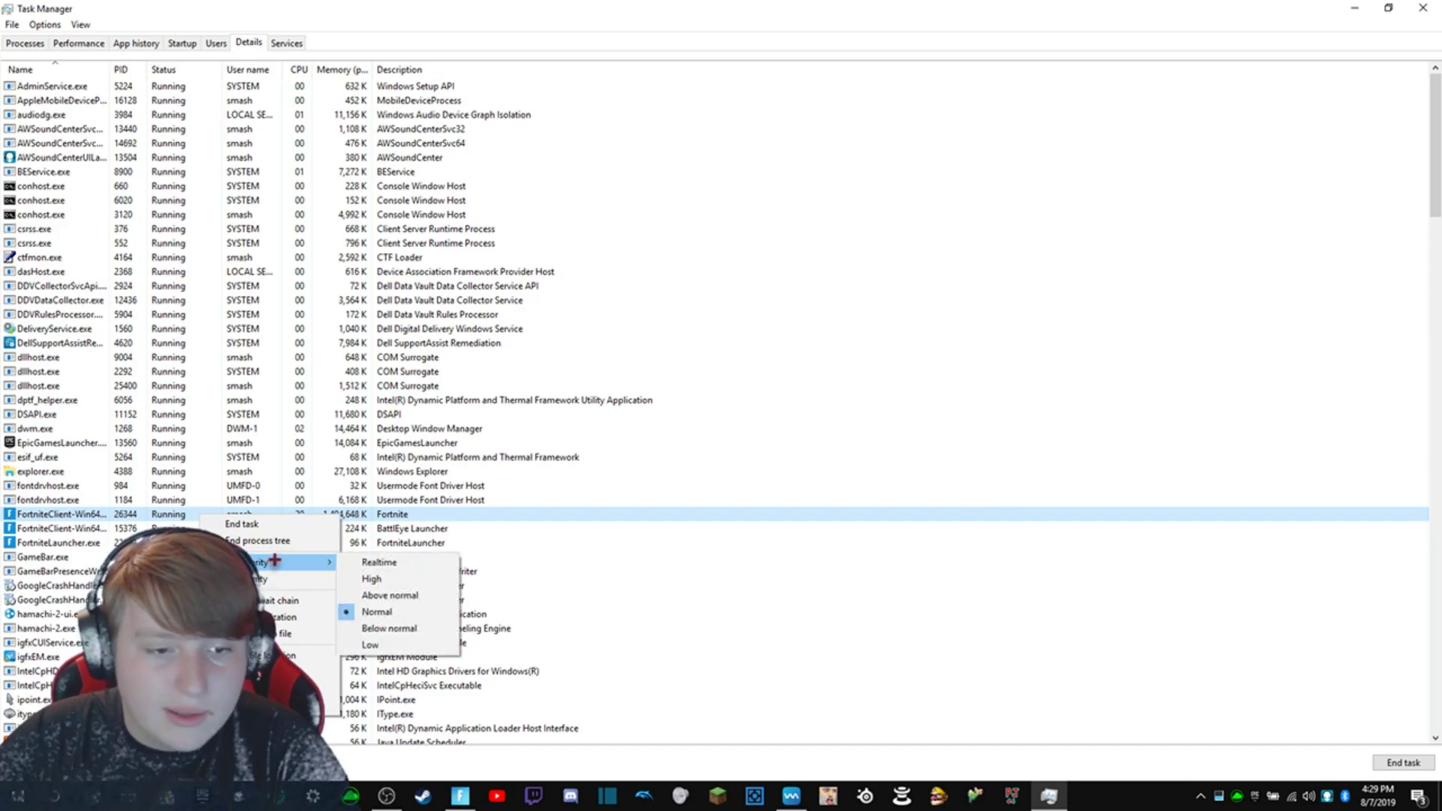
pyautogui.moveTo(390, 596)
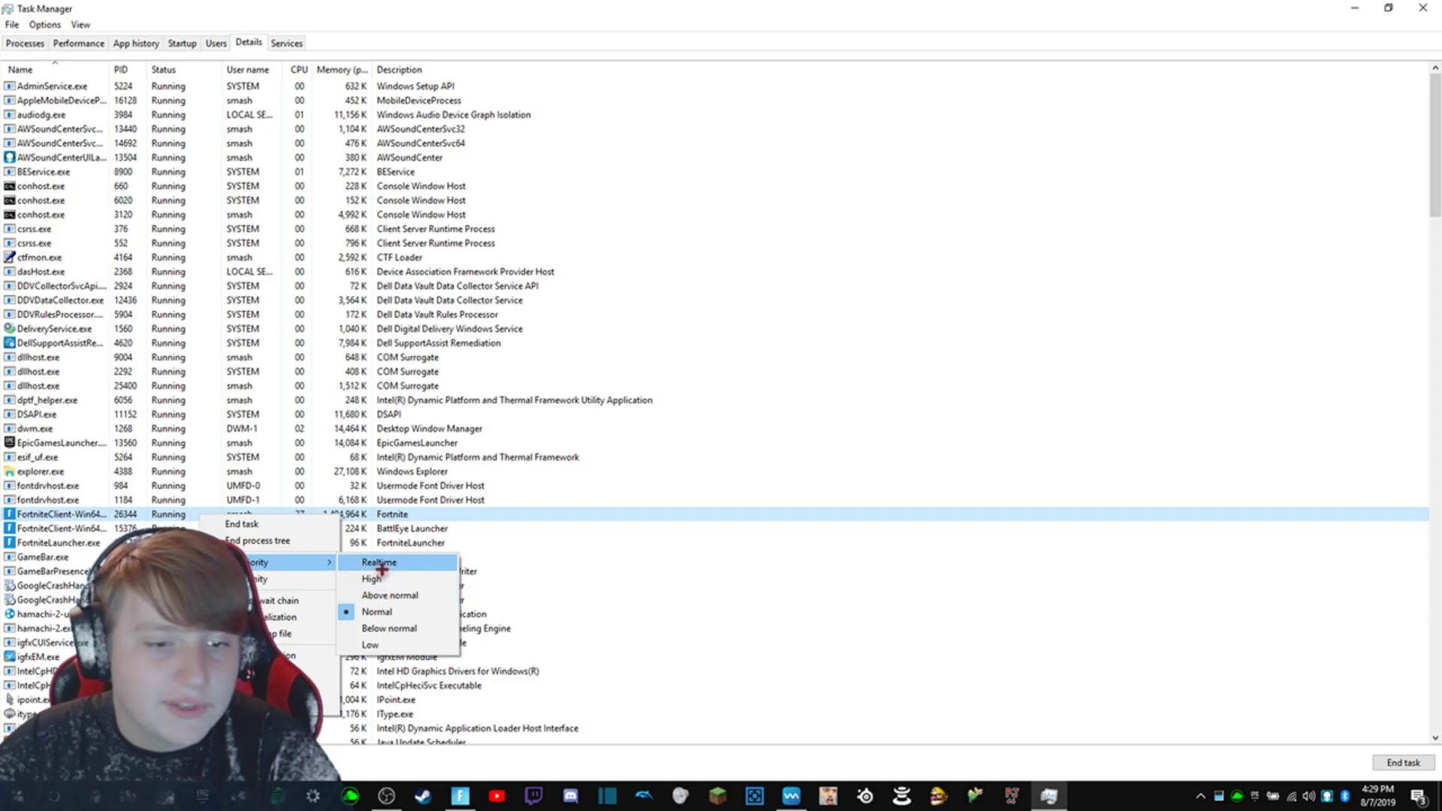
pyautogui.moveTo(382, 578)
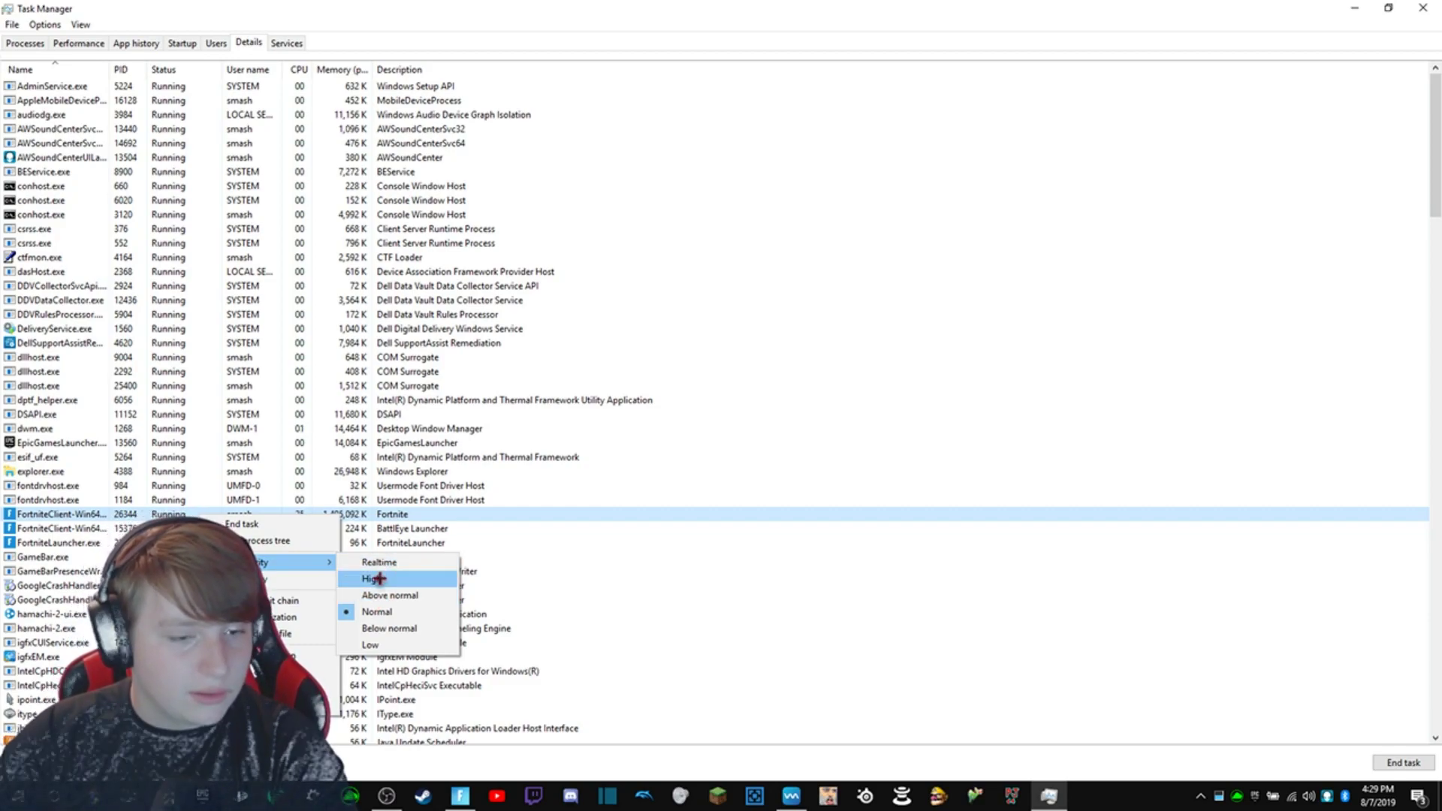
pyautogui.moveTo(390, 562)
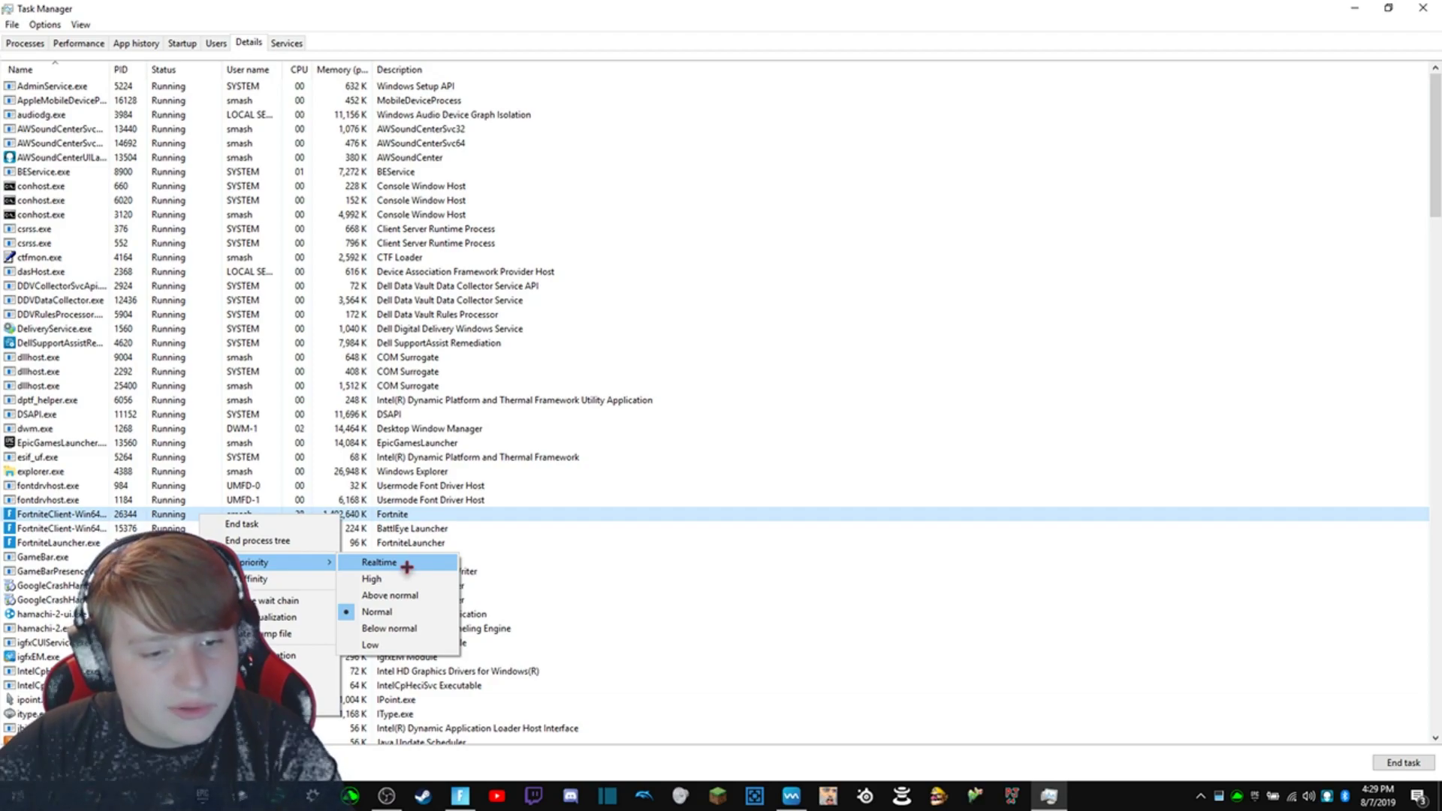
pyautogui.moveTo(401, 579)
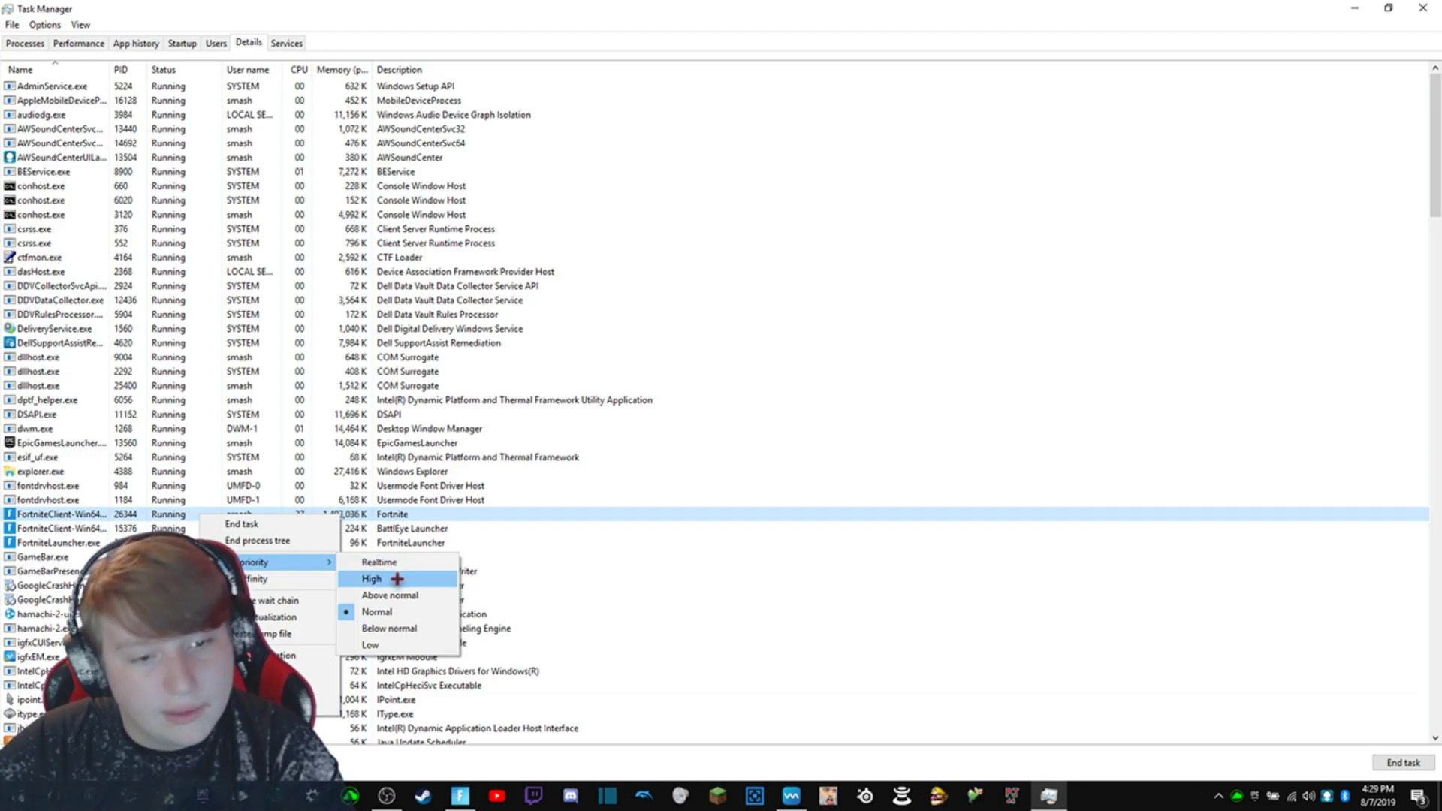
# Choose High as the priority for FortniteClient-Win64-Shipping.exe.
pyautogui.click(371, 578)
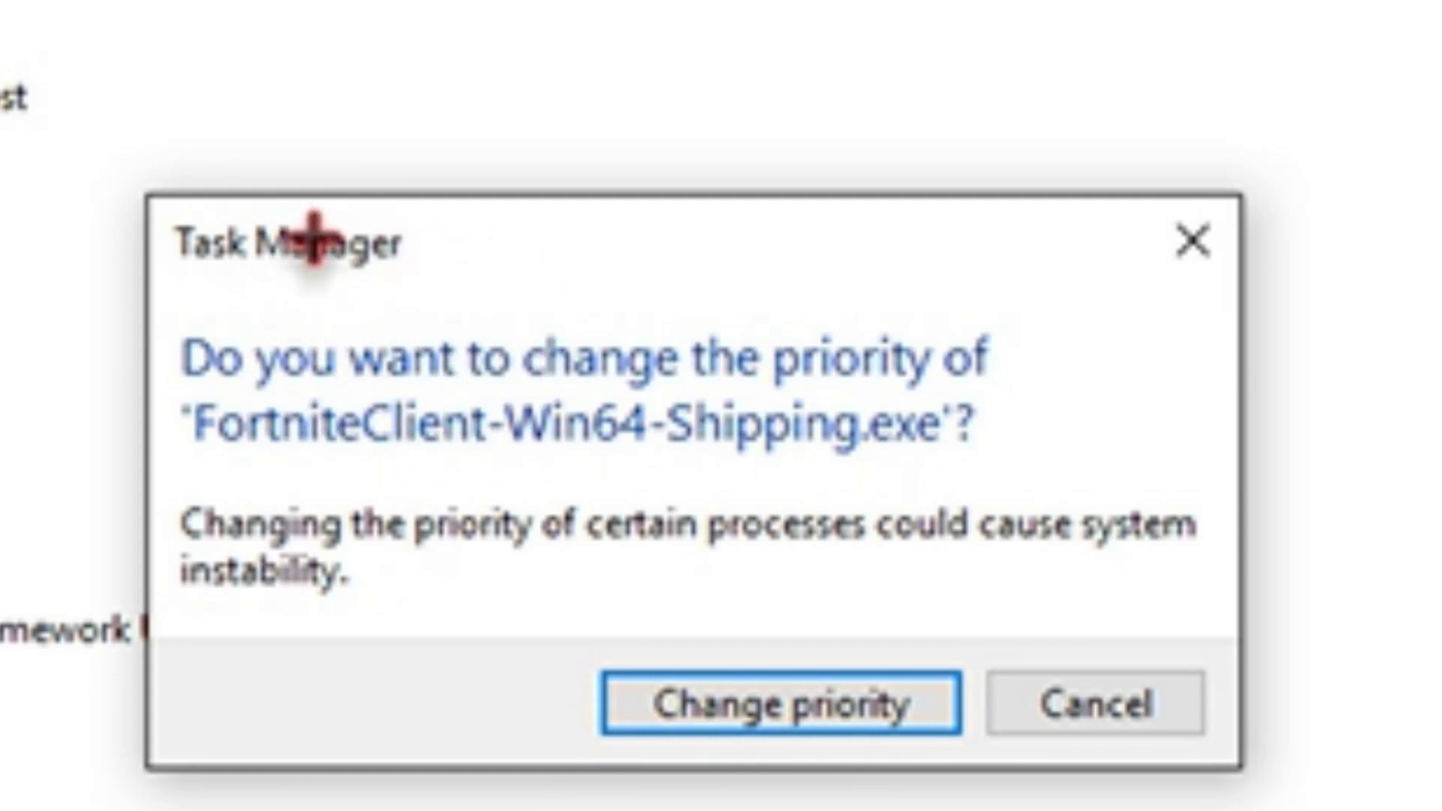
pyautogui.moveTo(798, 698)
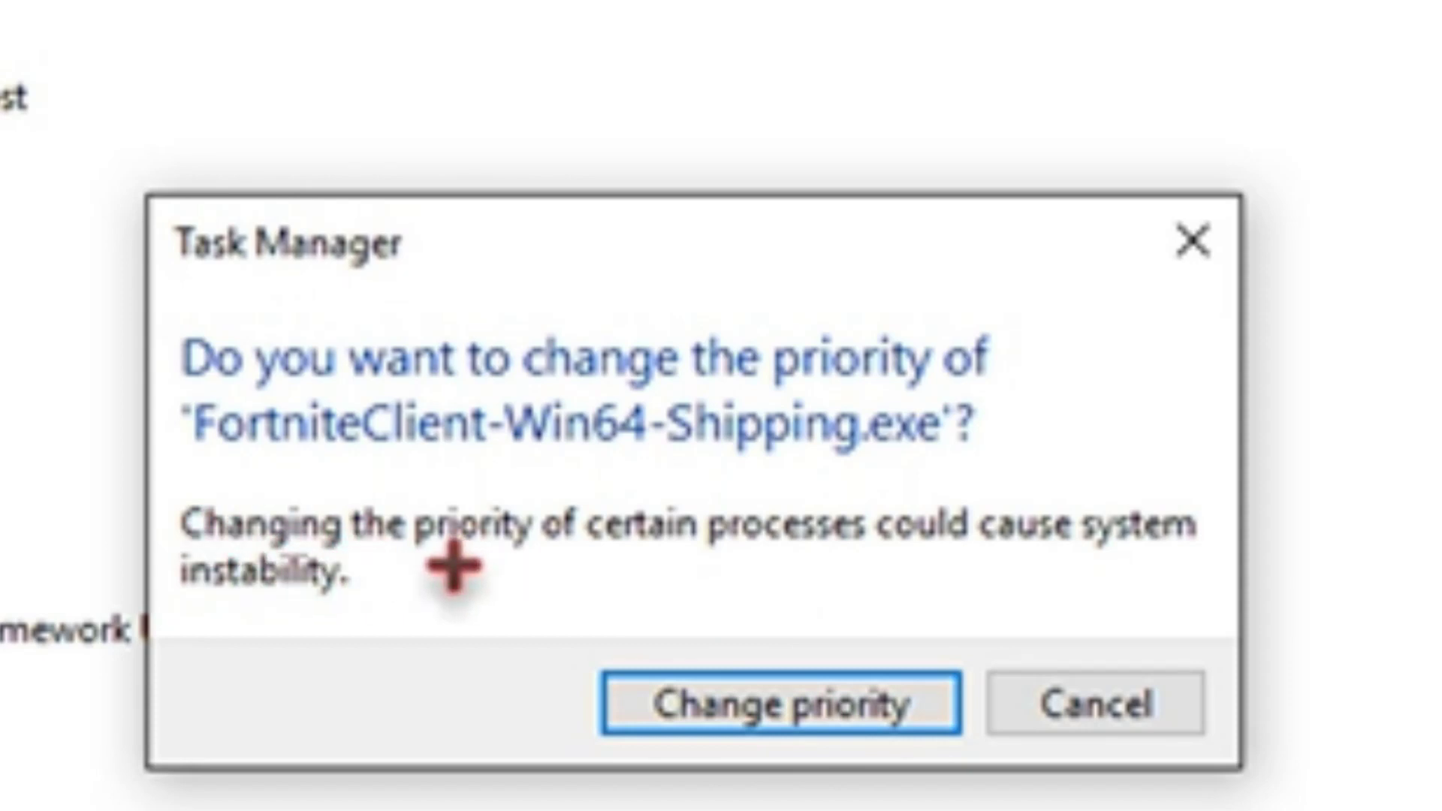
pyautogui.moveTo(843, 628)
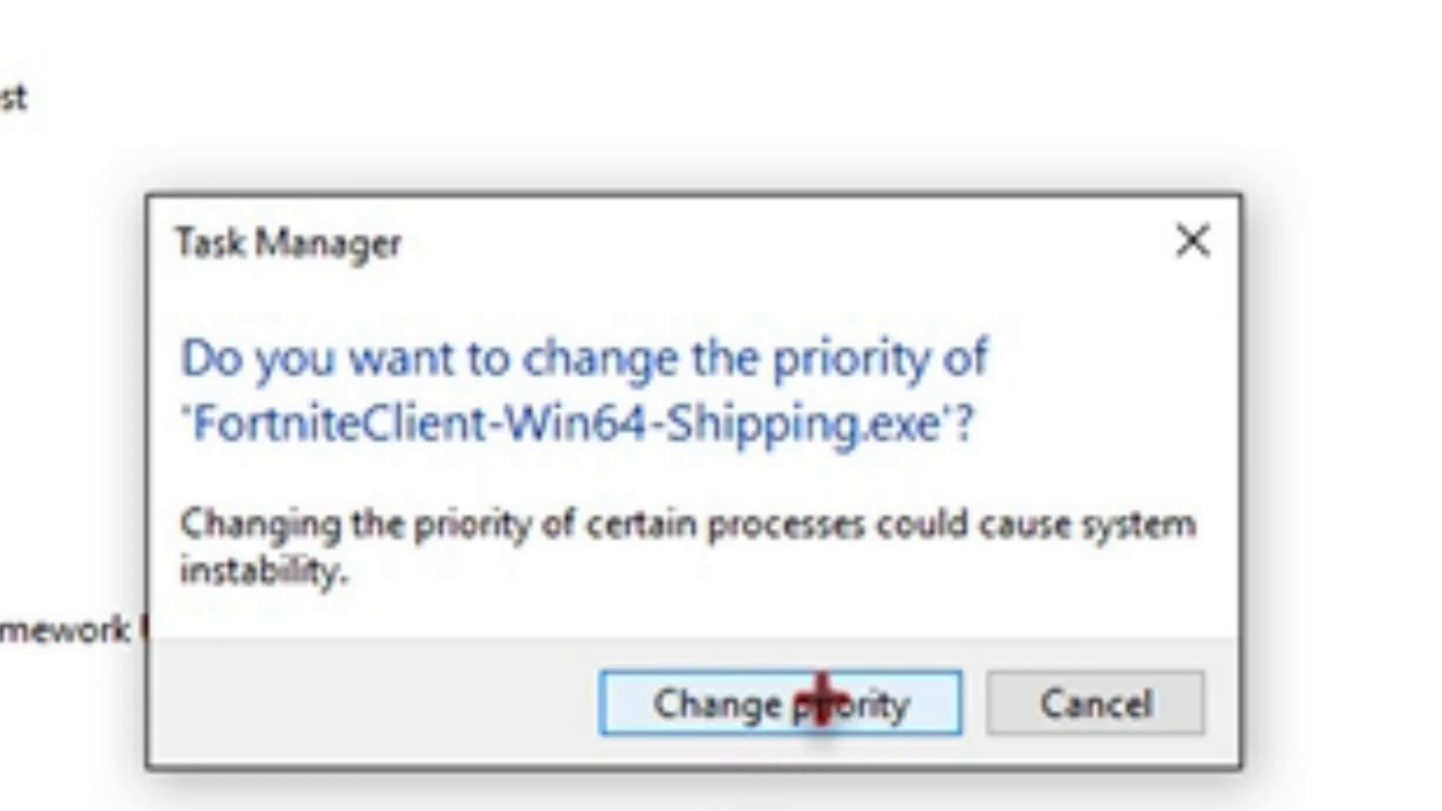
pyautogui.moveTo(787, 766)
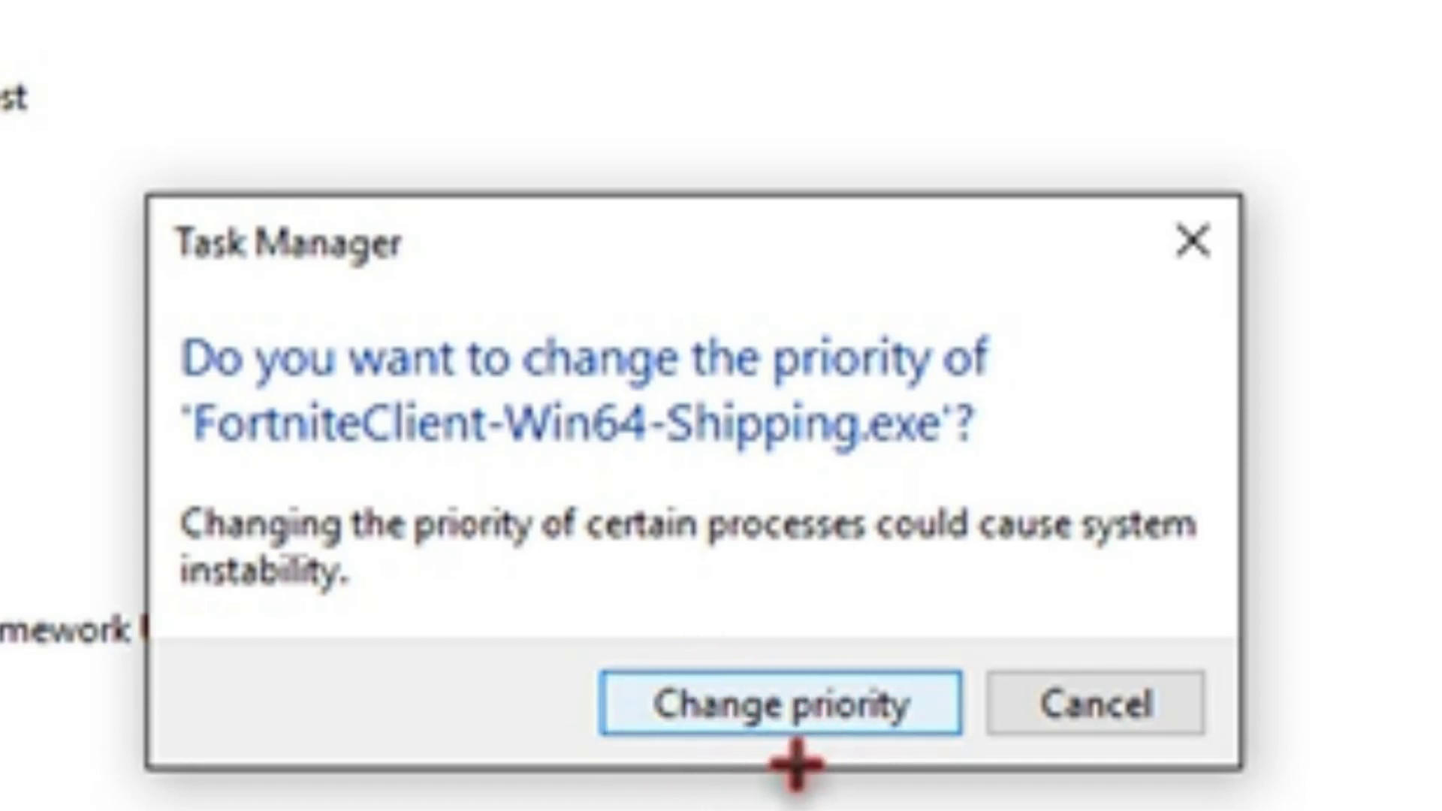